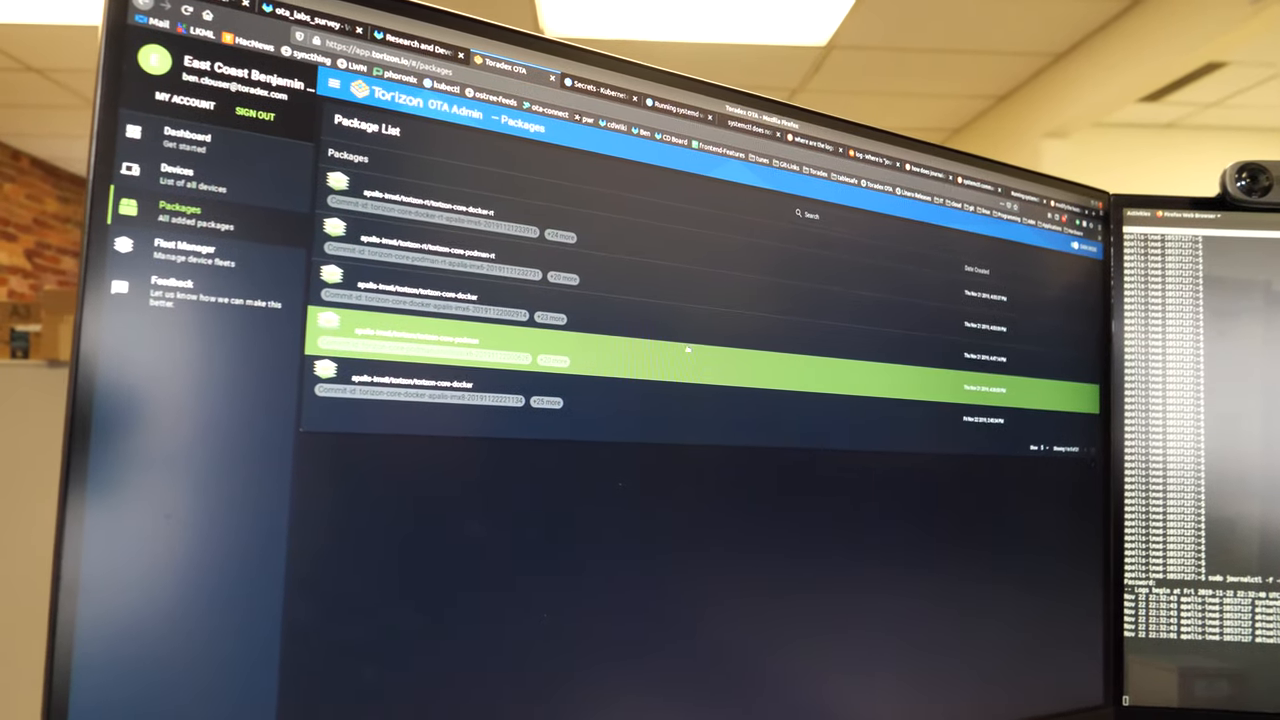
- Show the fleet's devices list with hardware IDs and last-seen times instead of packages
{"action": "left_click", "coordinate": [180, 176]}
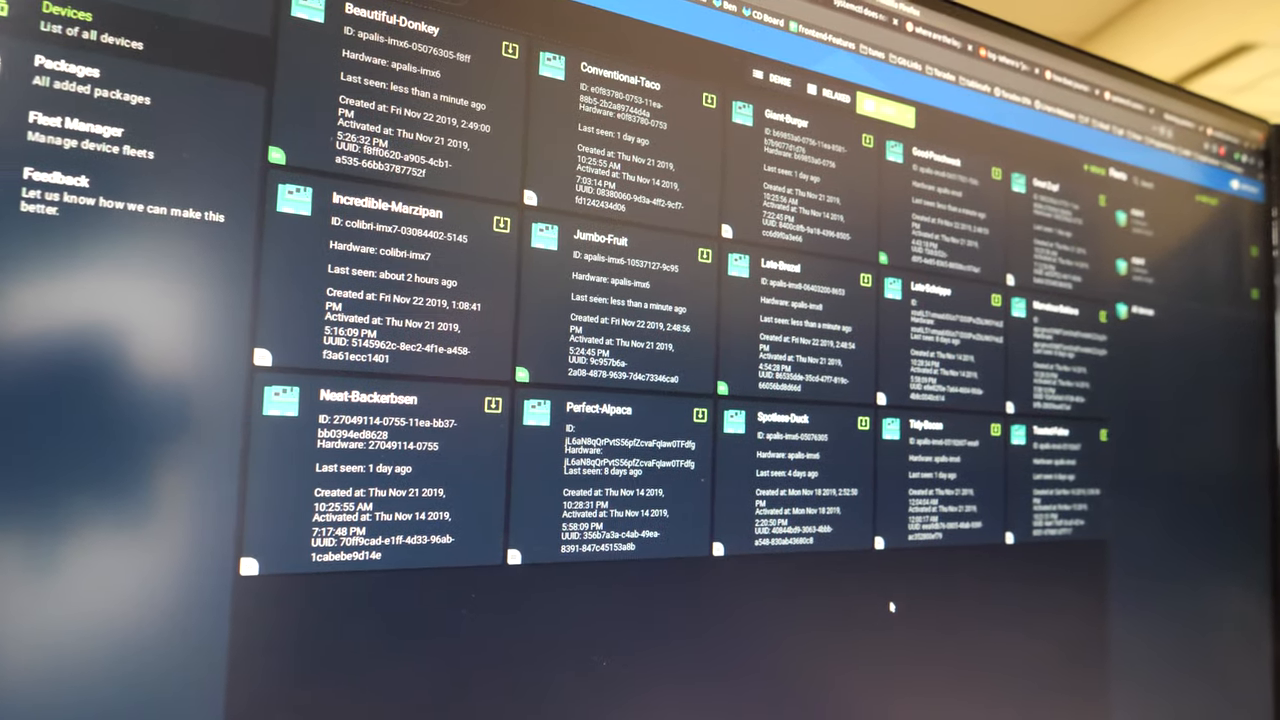